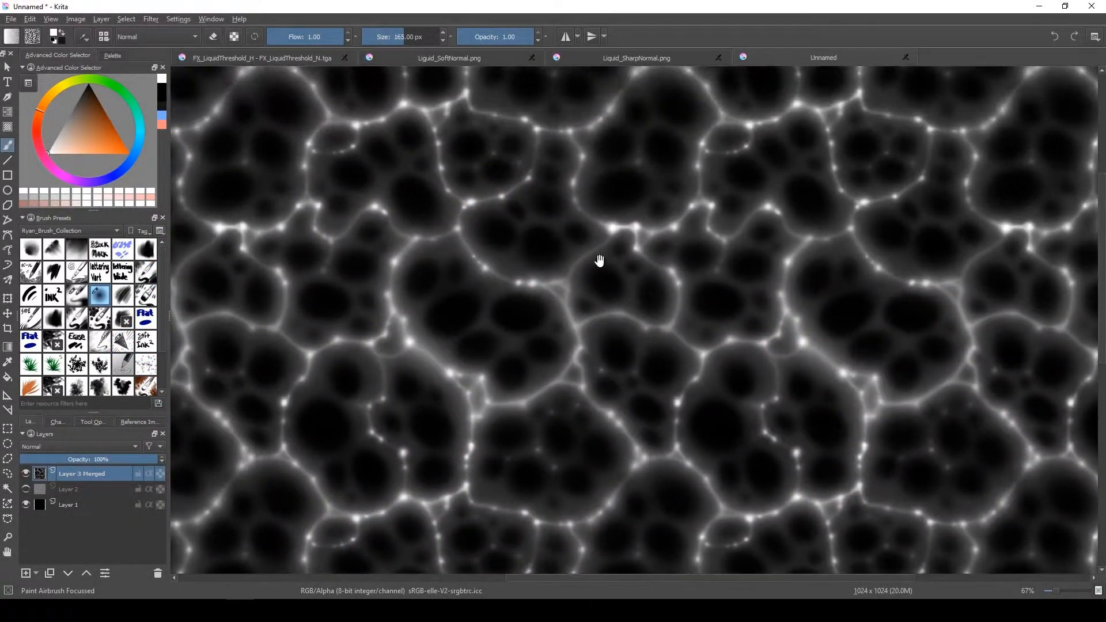
pyautogui.moveTo(566, 301)
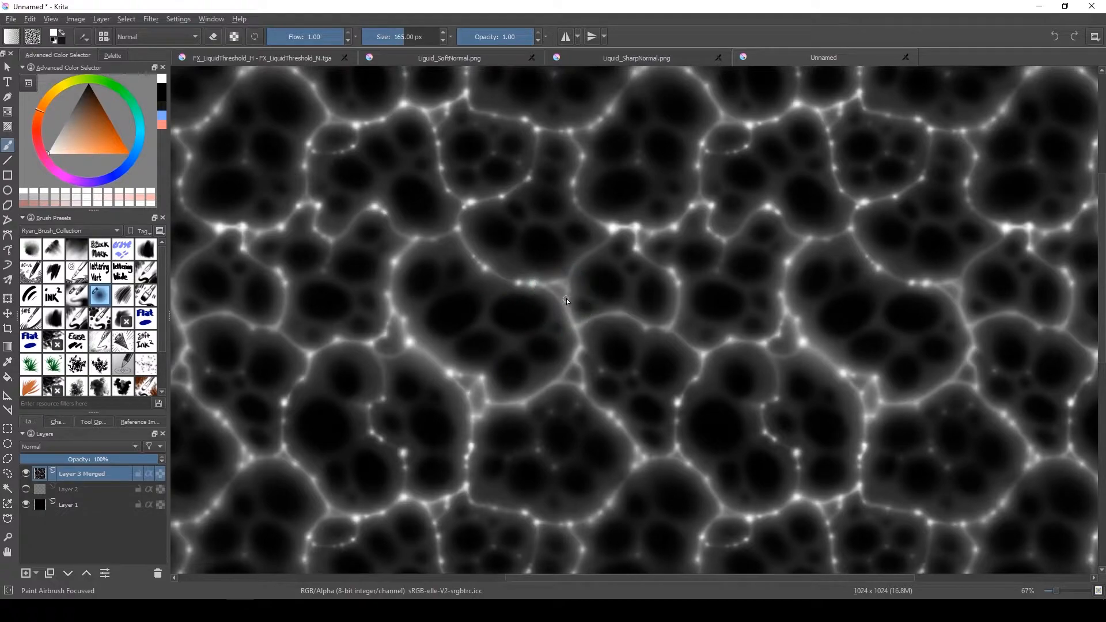
pyautogui.moveTo(577, 325)
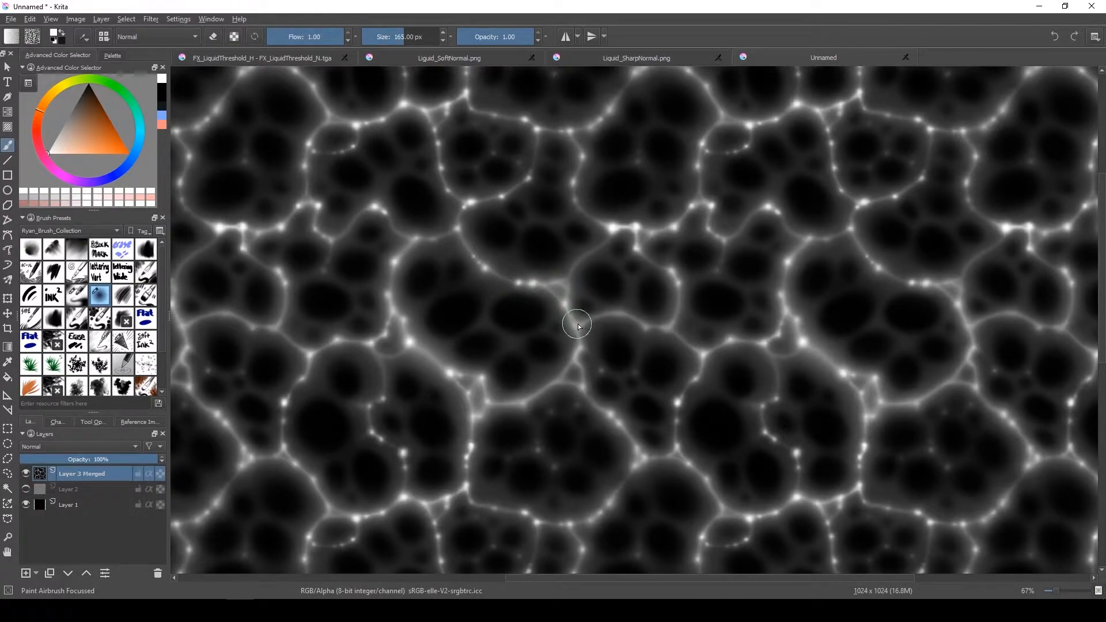
# Switch to Unity and show the FX_BloodThreshold material in the Inspector
pyautogui.press('alt+tab')
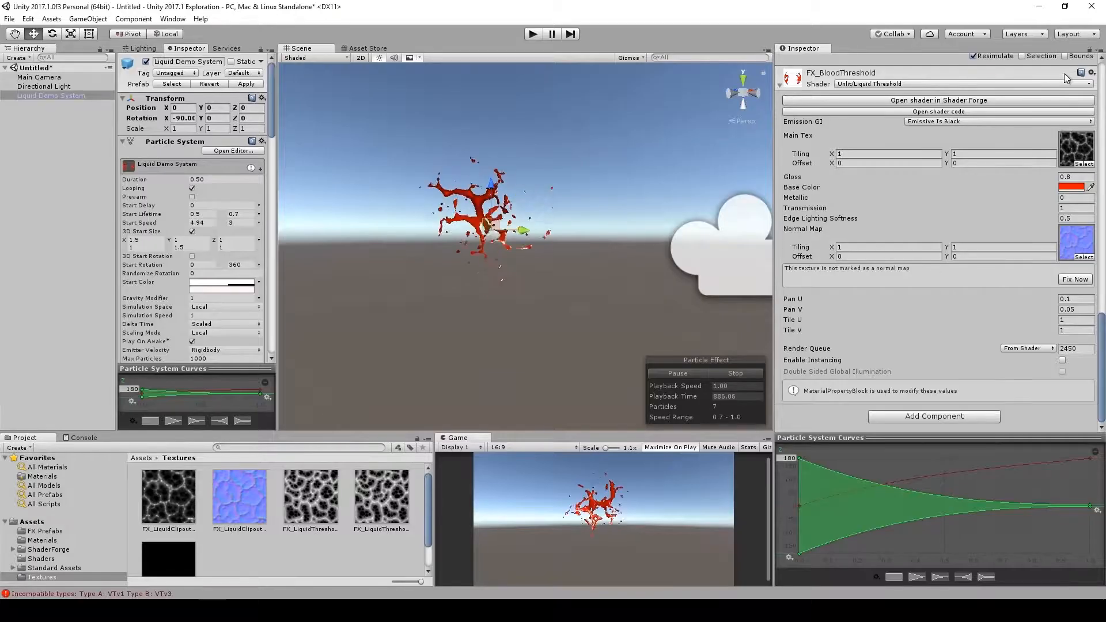
pyautogui.click(933, 99)
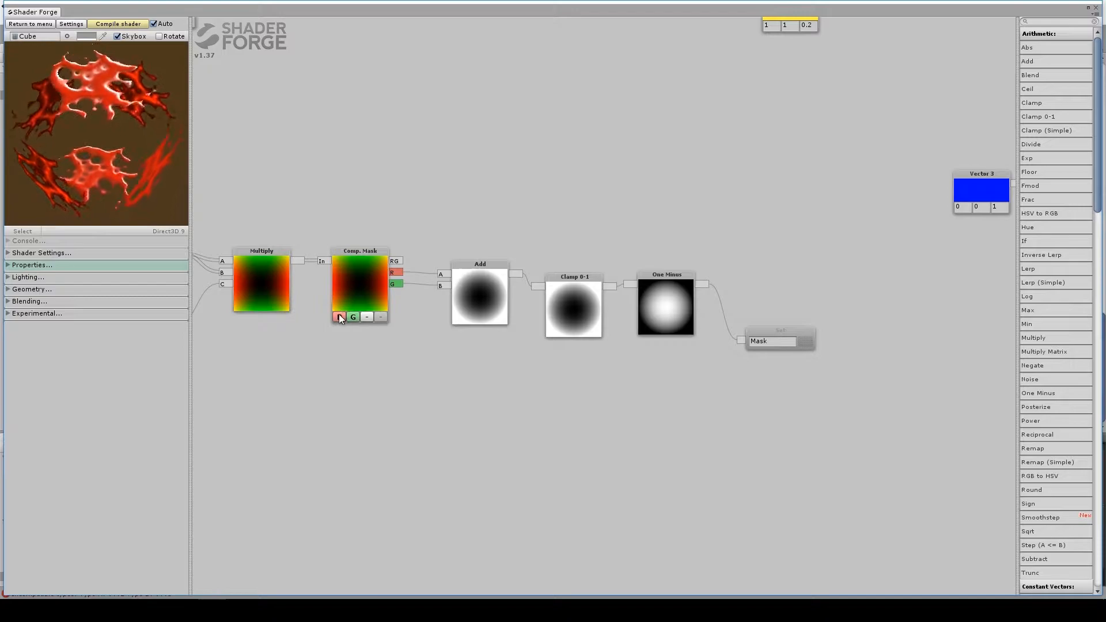
pyautogui.click(339, 316)
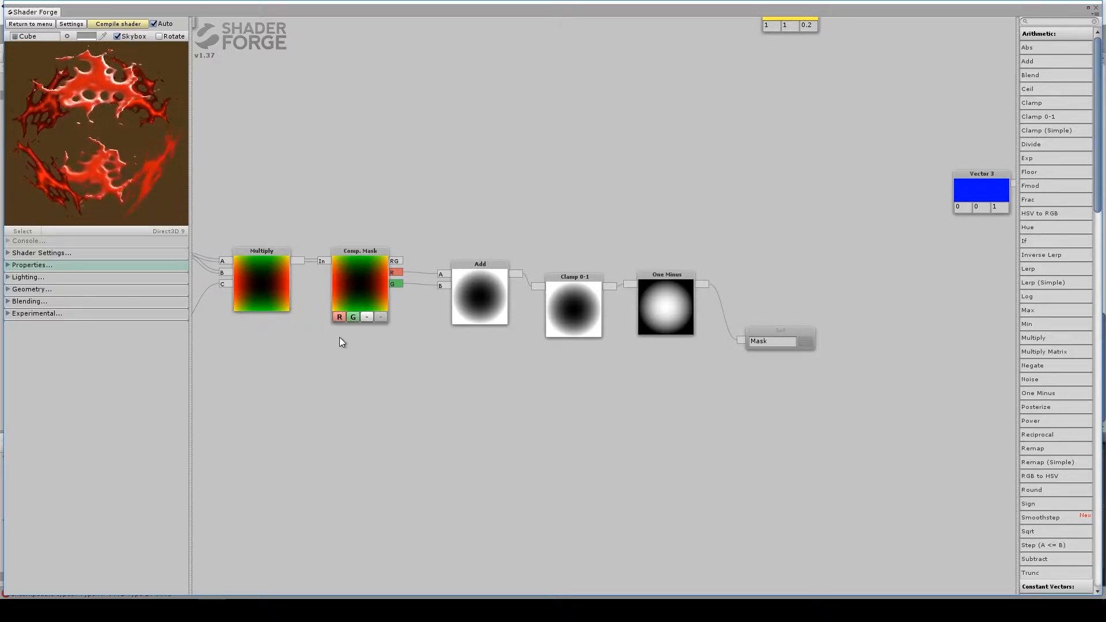
pyautogui.moveTo(477, 312)
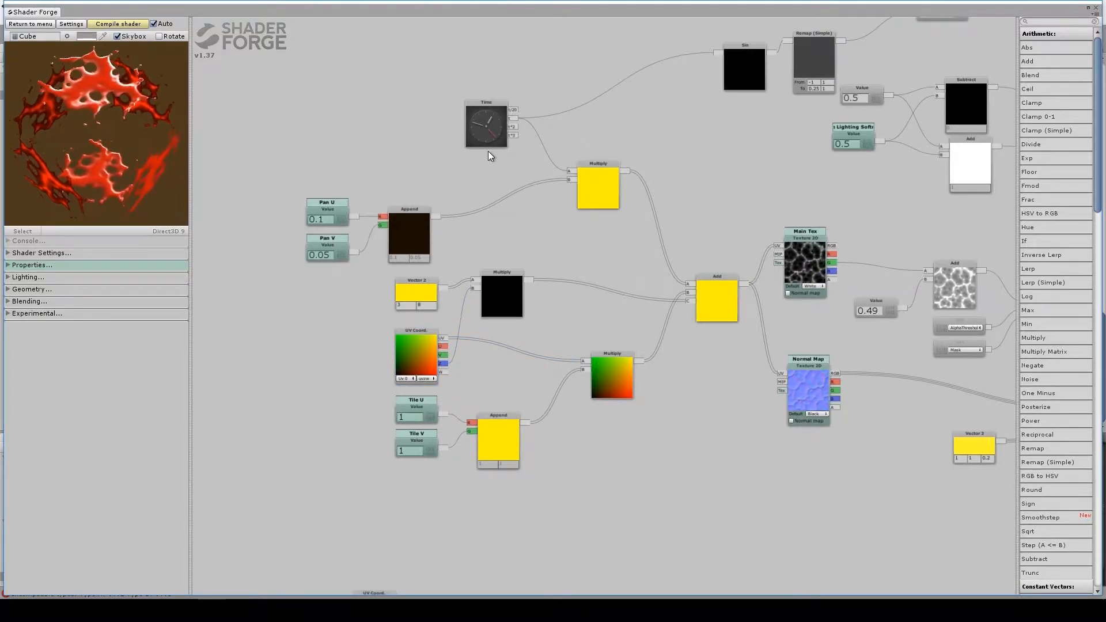
pyautogui.click(485, 125)
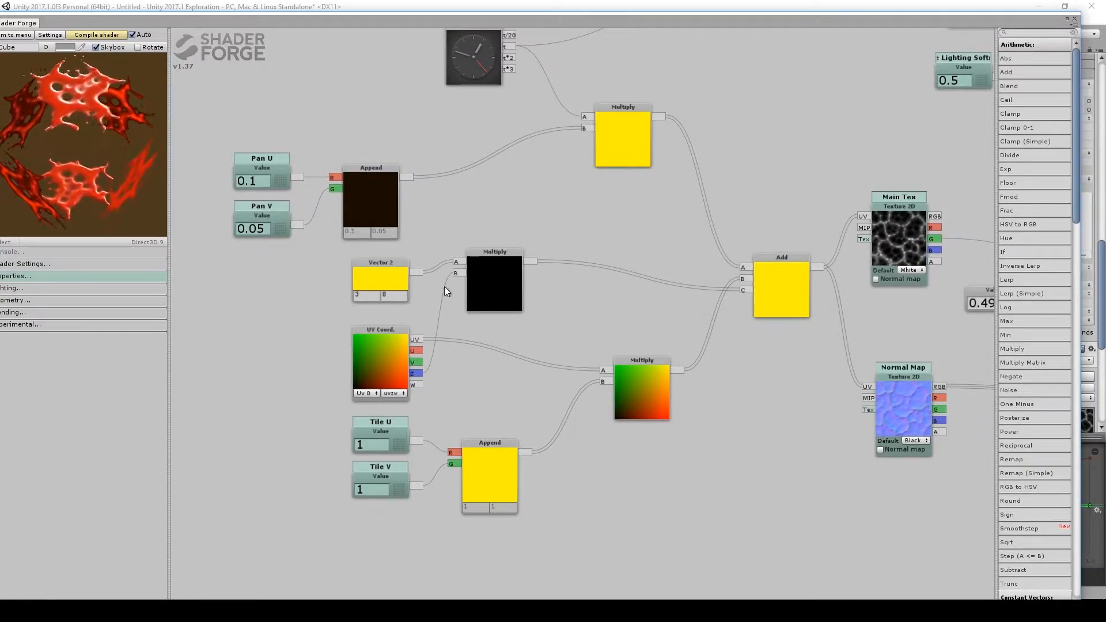
pyautogui.click(779, 287)
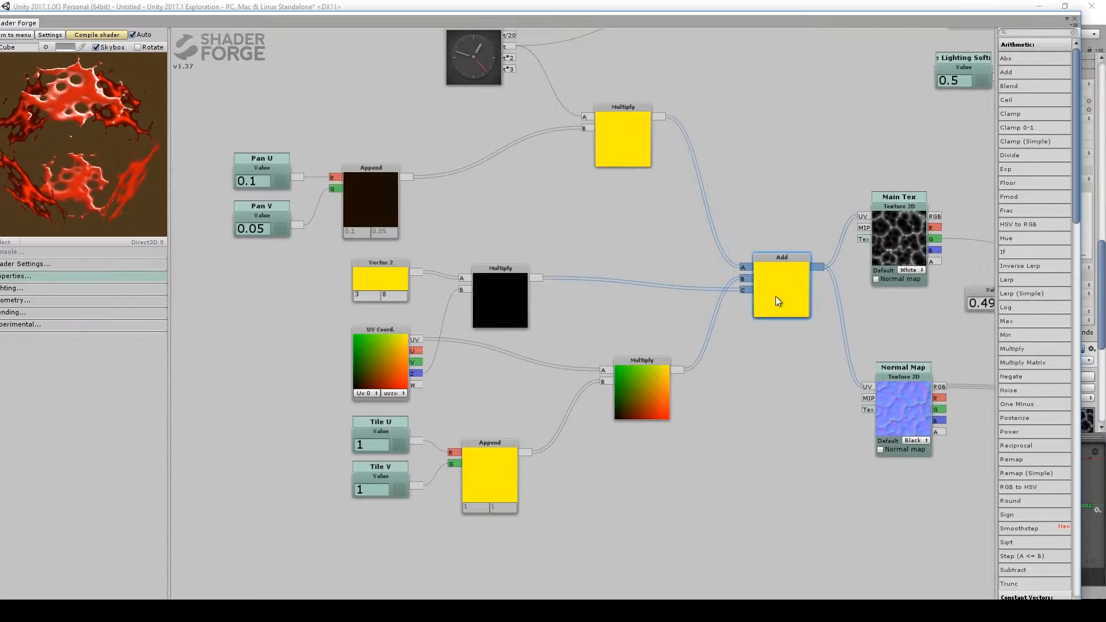
pyautogui.moveTo(731, 198)
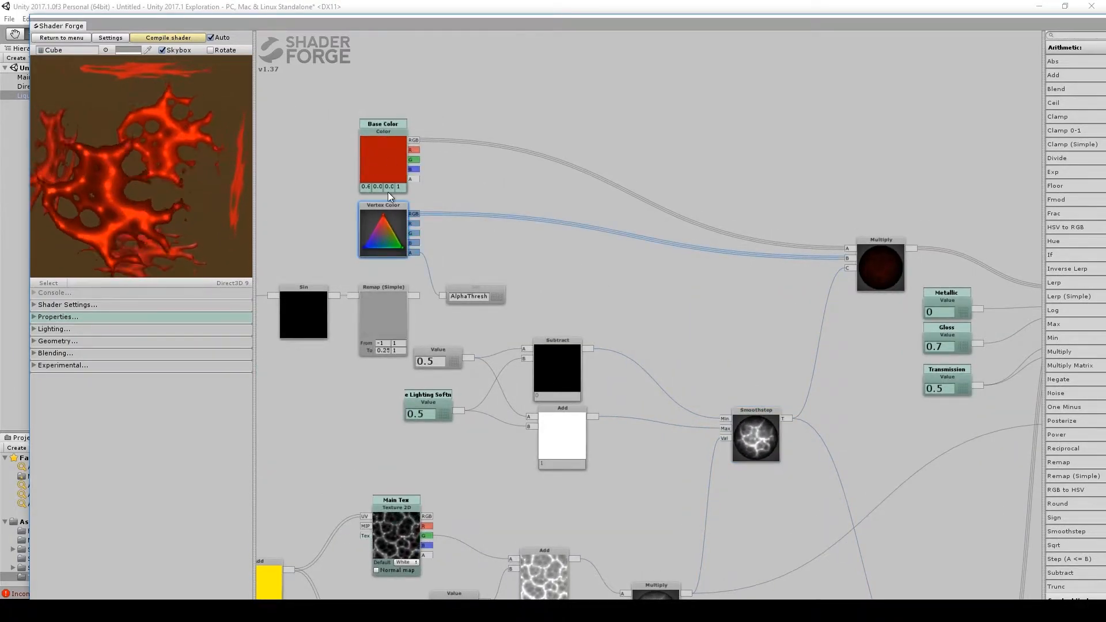
pyautogui.click(383, 162)
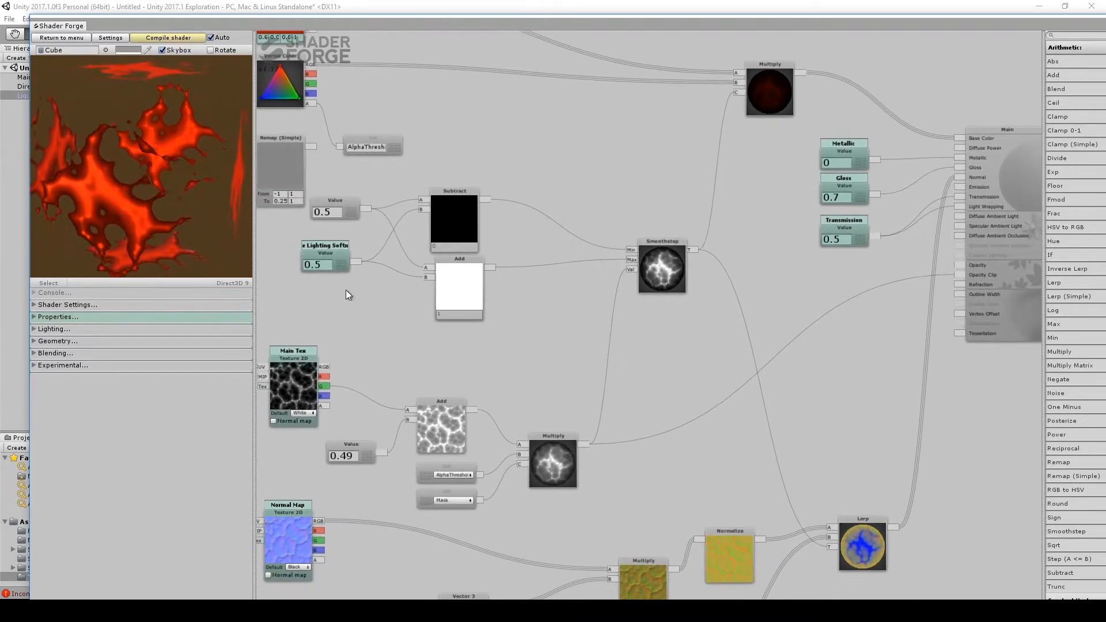
pyautogui.click(325, 254)
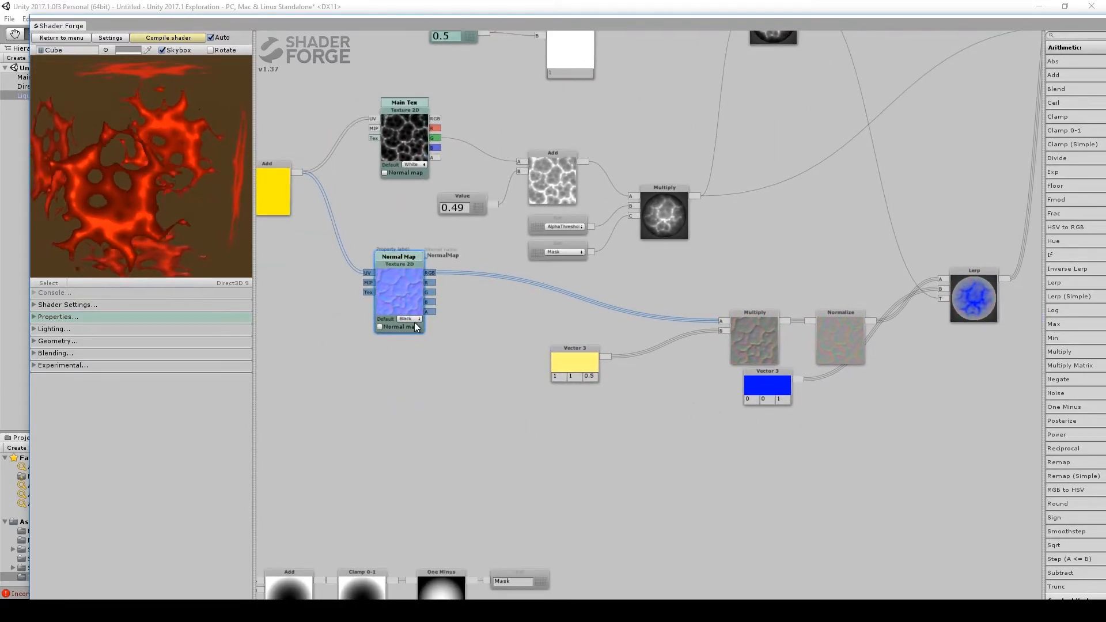
# Tick the Normal map checkbox on the Normal Map Texture 2D node
pyautogui.click(408, 318)
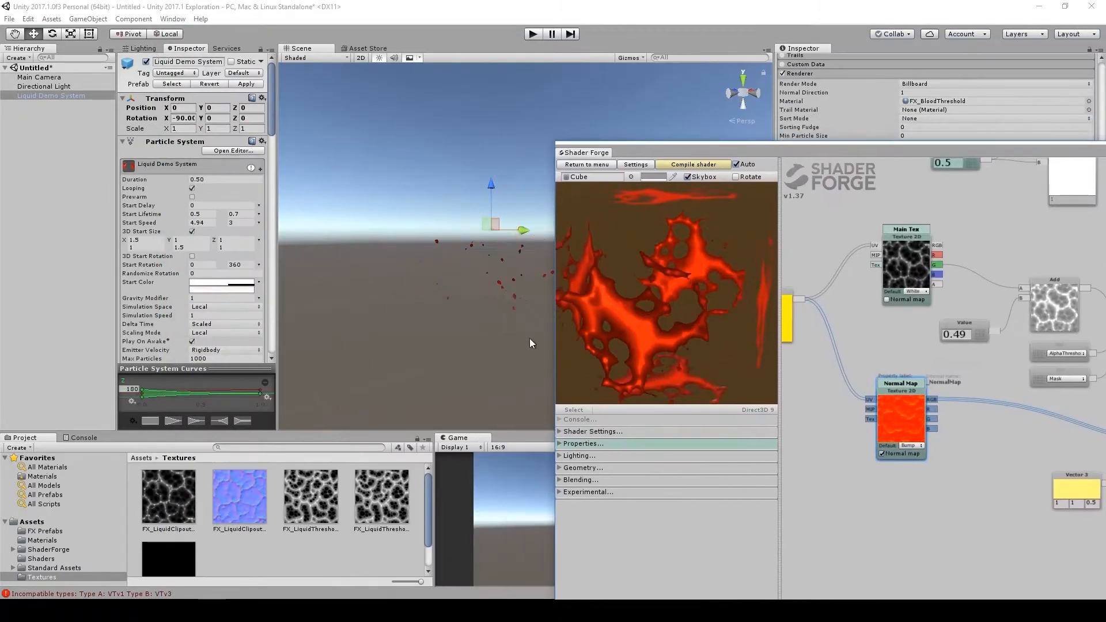
# Change FX_LiquidClipout_N's Texture Type to Normal map and apply the import settings
pyautogui.click(239, 497)
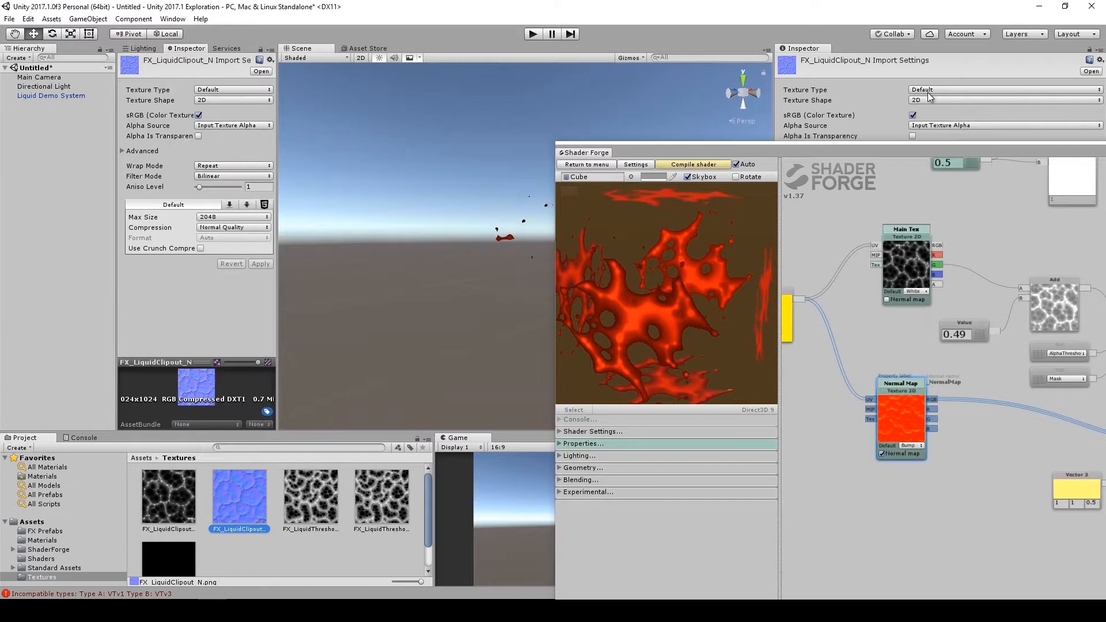
pyautogui.click(1001, 90)
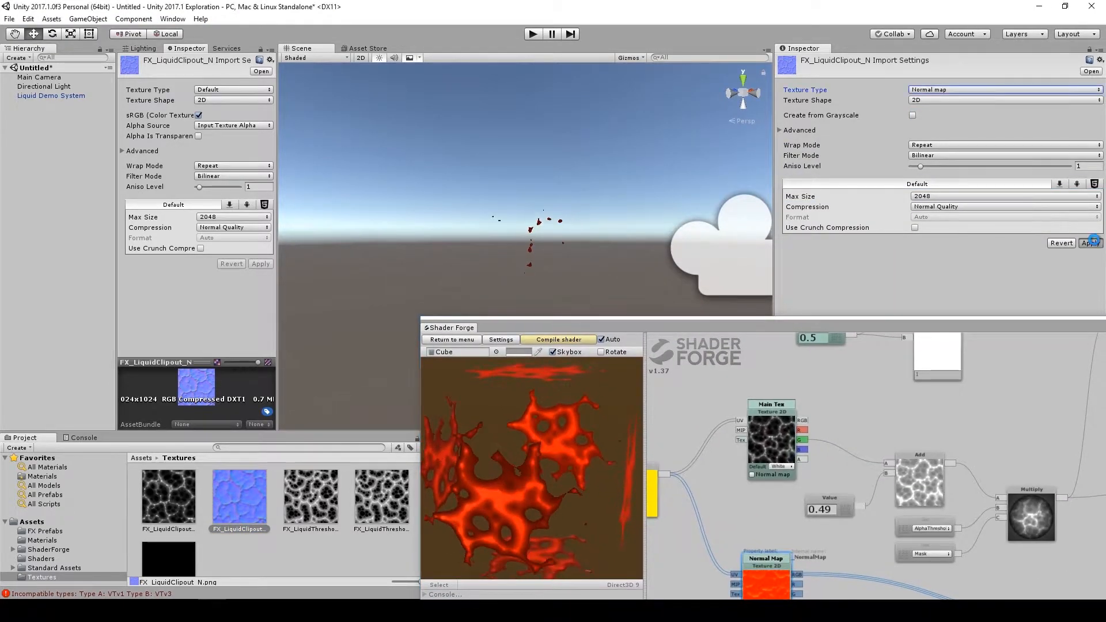
pyautogui.click(1089, 243)
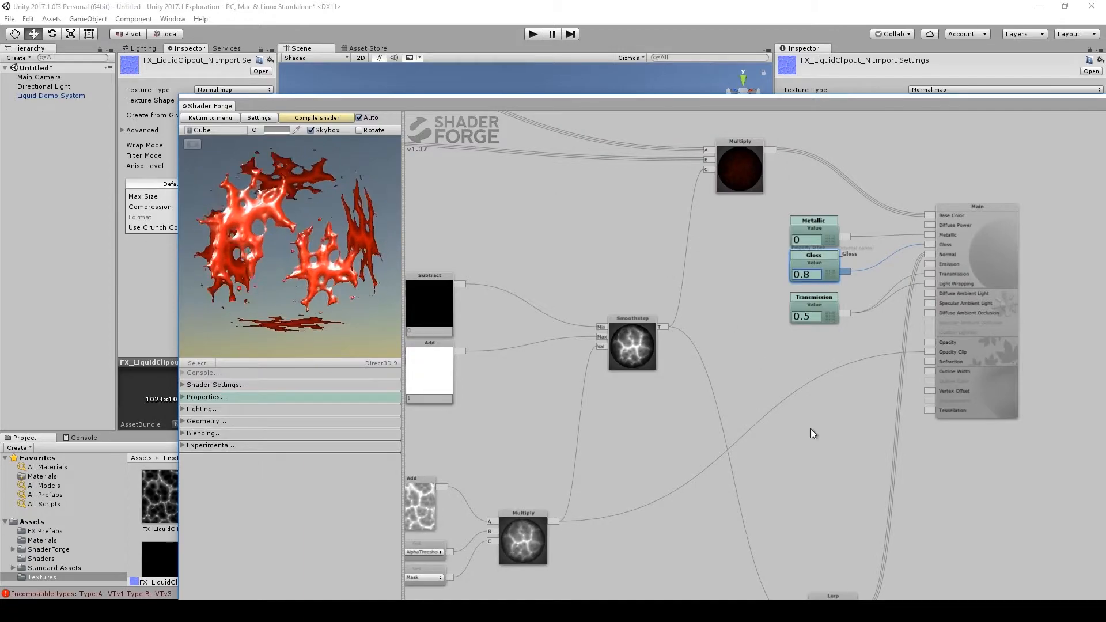
# Close Shader Forge and browse to the Assets > Materials folder
pyautogui.click(814, 317)
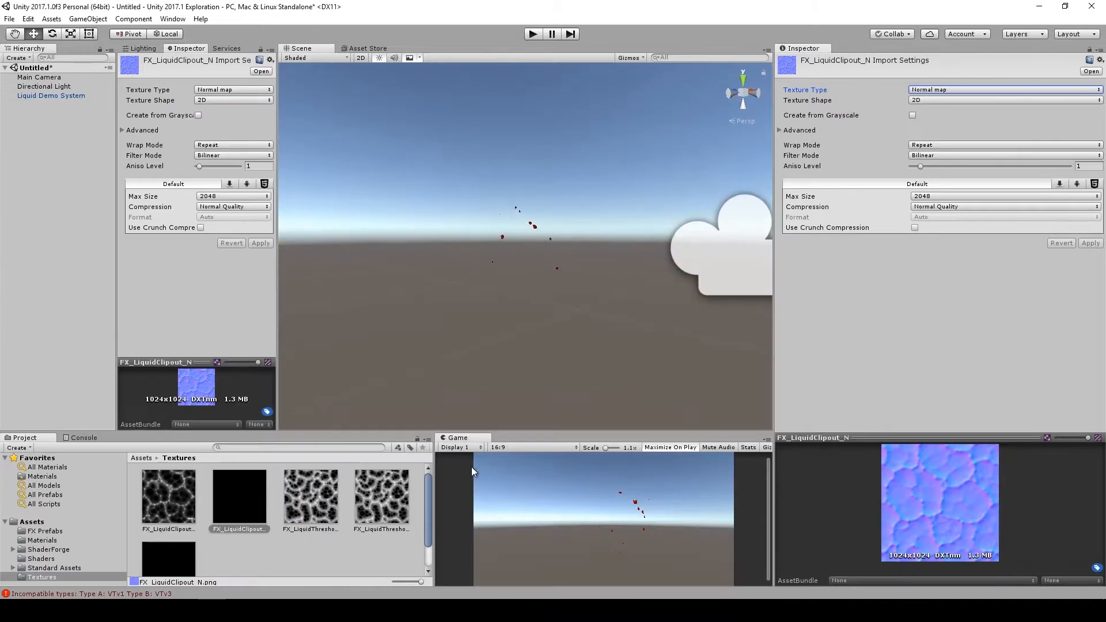
pyautogui.click(42, 540)
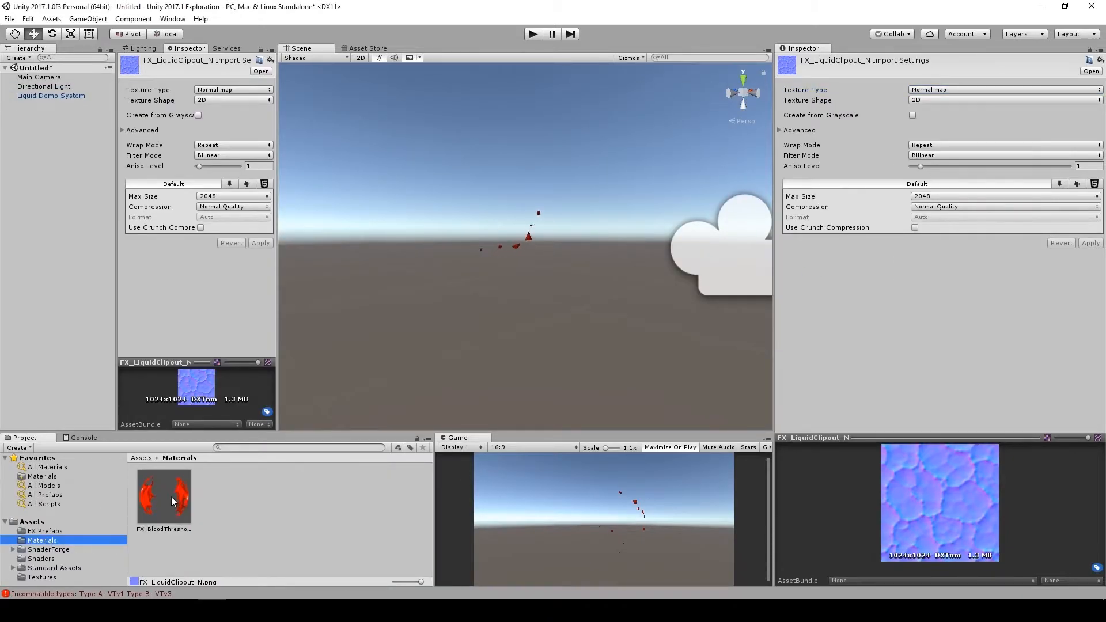
# Select FX_BloodThreshold, set Pan V to 0.1618, and open its Base Color picker
pyautogui.click(163, 497)
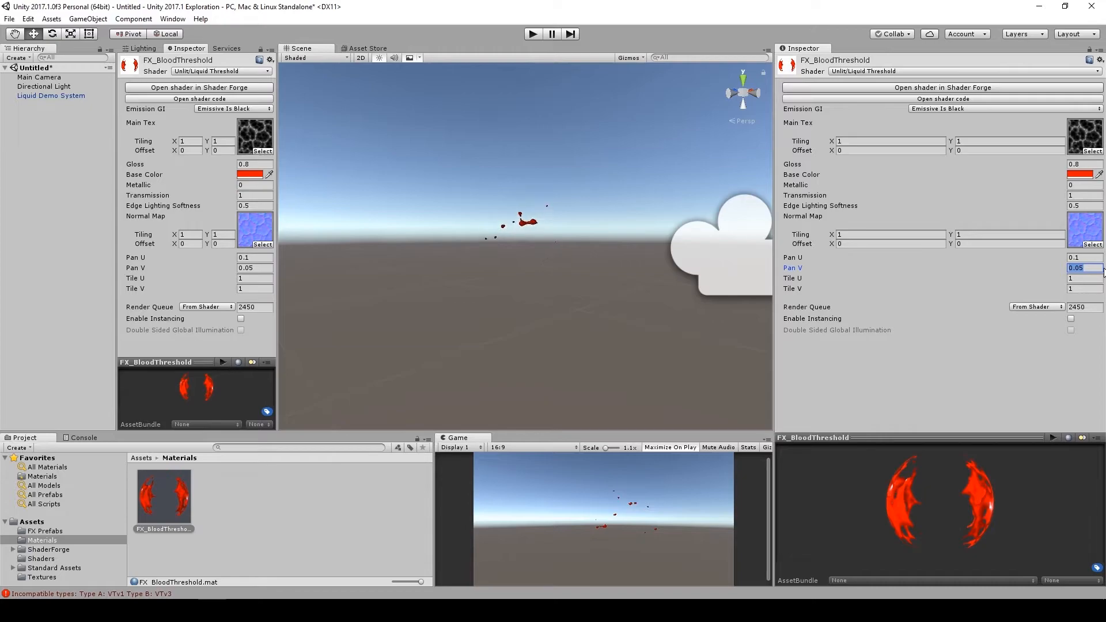
pyautogui.write('0.1618')
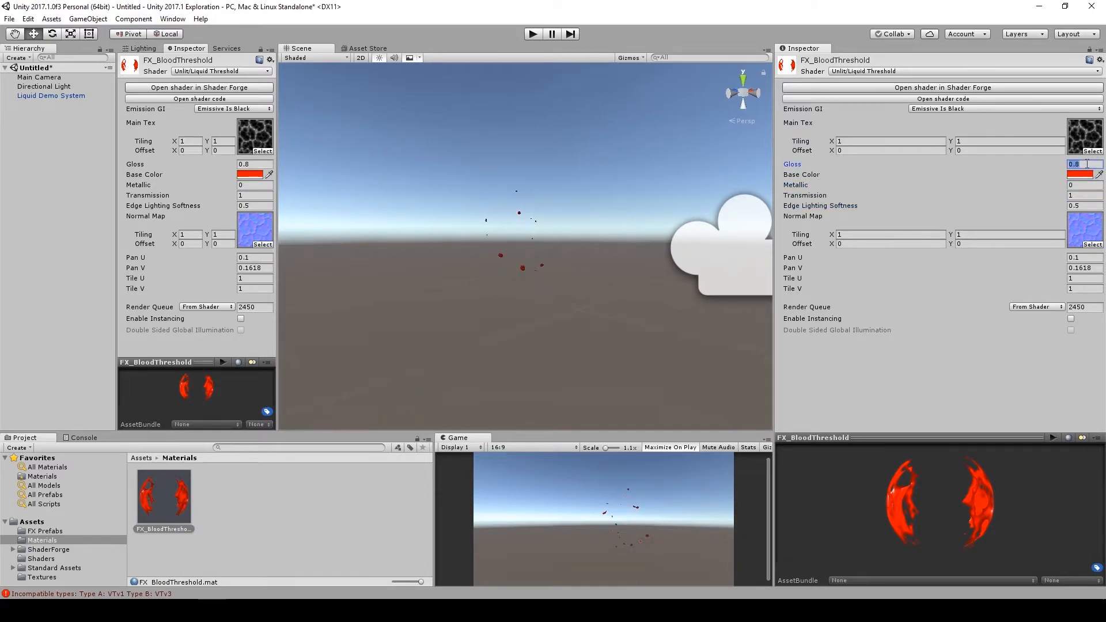
pyautogui.click(1078, 173)
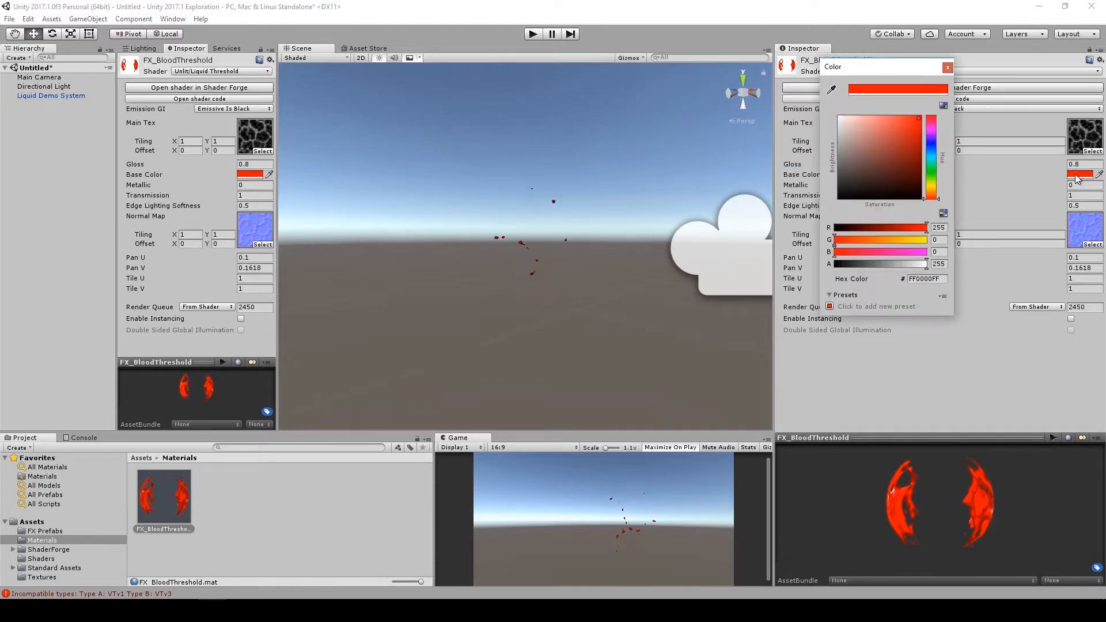
pyautogui.click(947, 66)
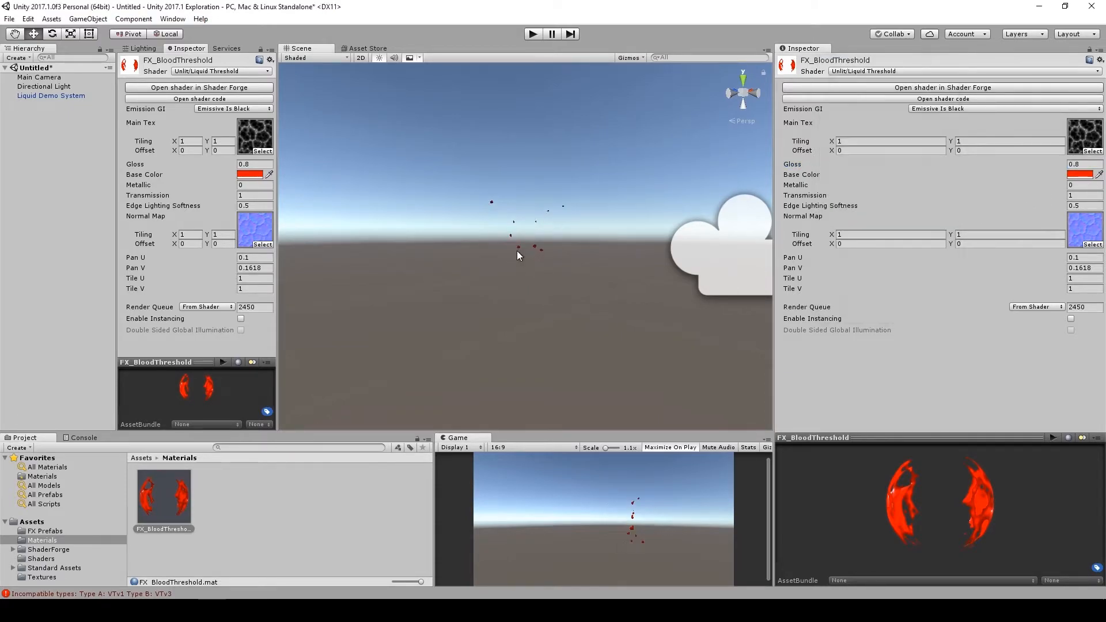
# Select Liquid Demo System and enable its Rotation over Lifetime module
pyautogui.click(50, 95)
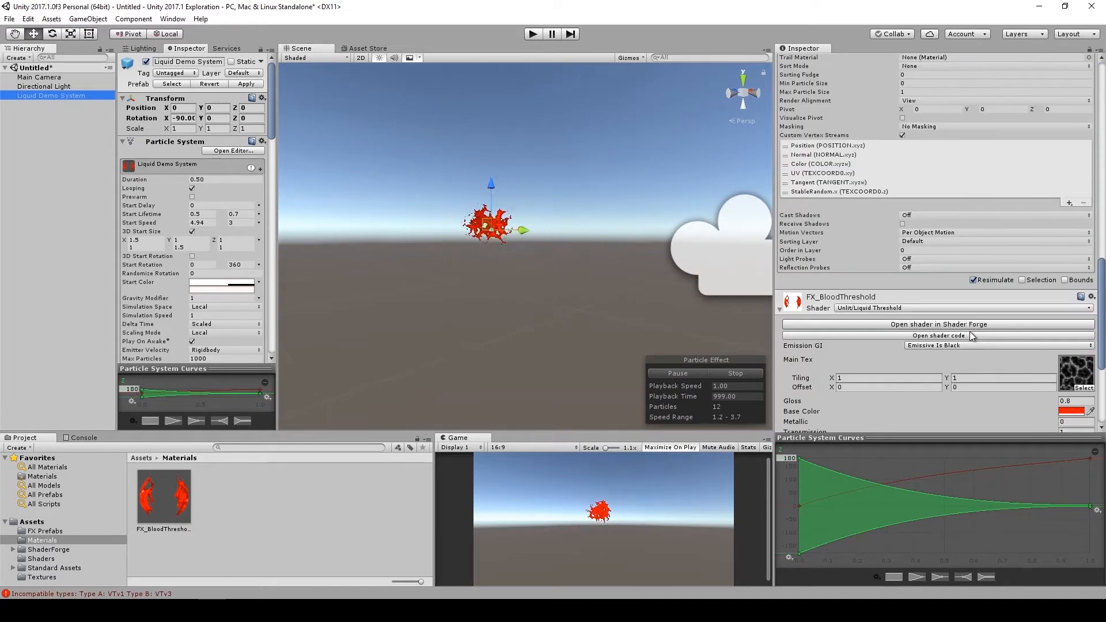
pyautogui.scroll(-3)
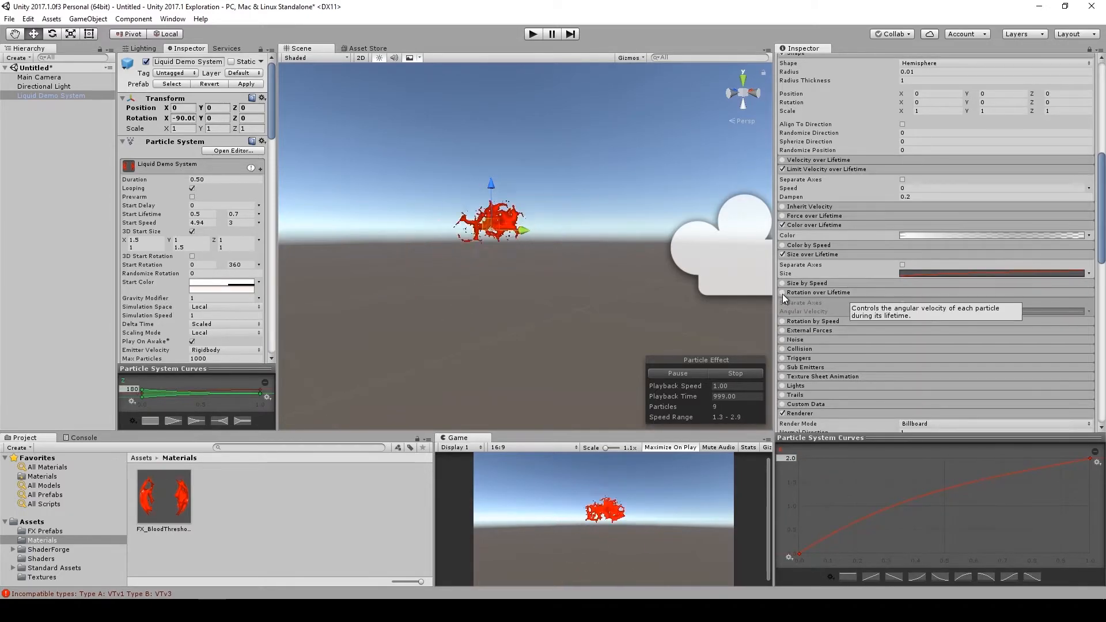
pyautogui.click(782, 293)
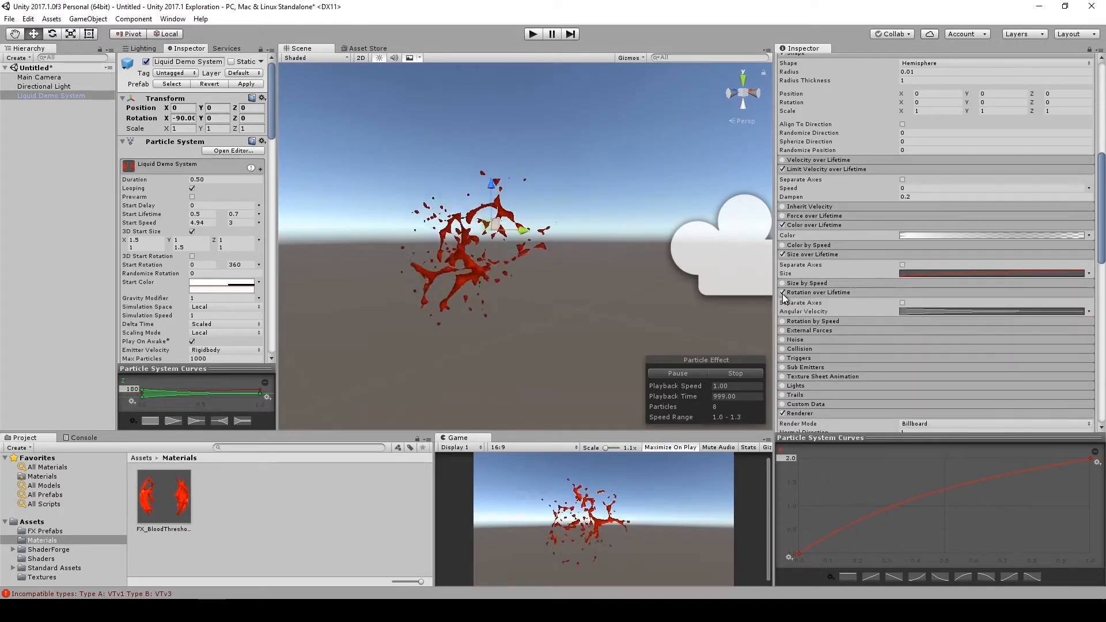
# Set the liquid material's Pan U to 0.02 and Pan V to 0.052
pyautogui.scroll(-3)
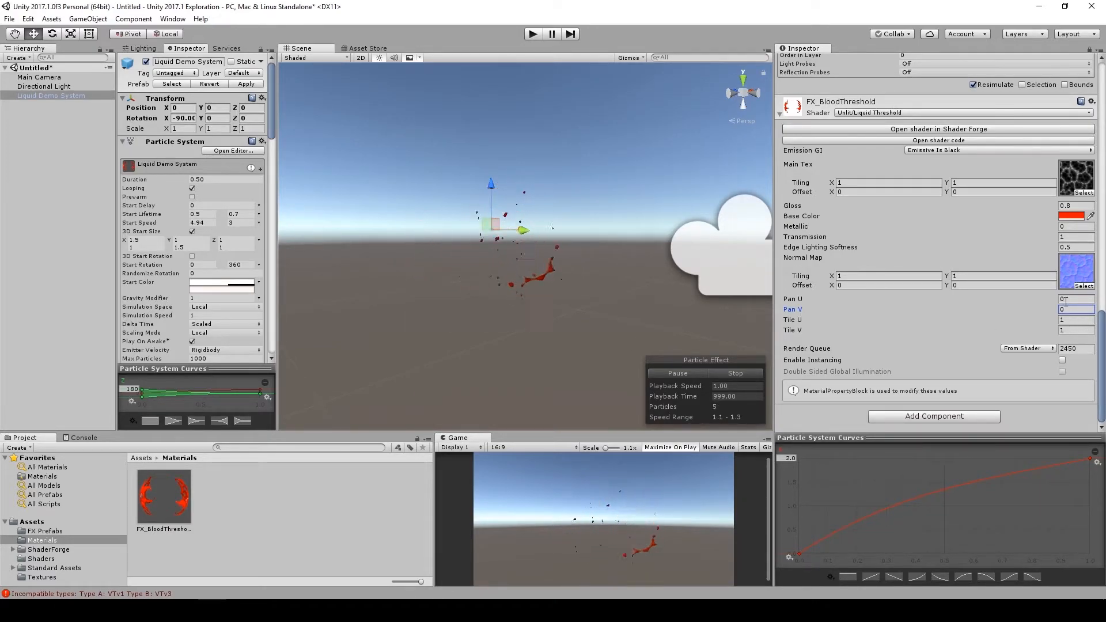
pyautogui.click(1075, 298)
pyautogui.write('.02')
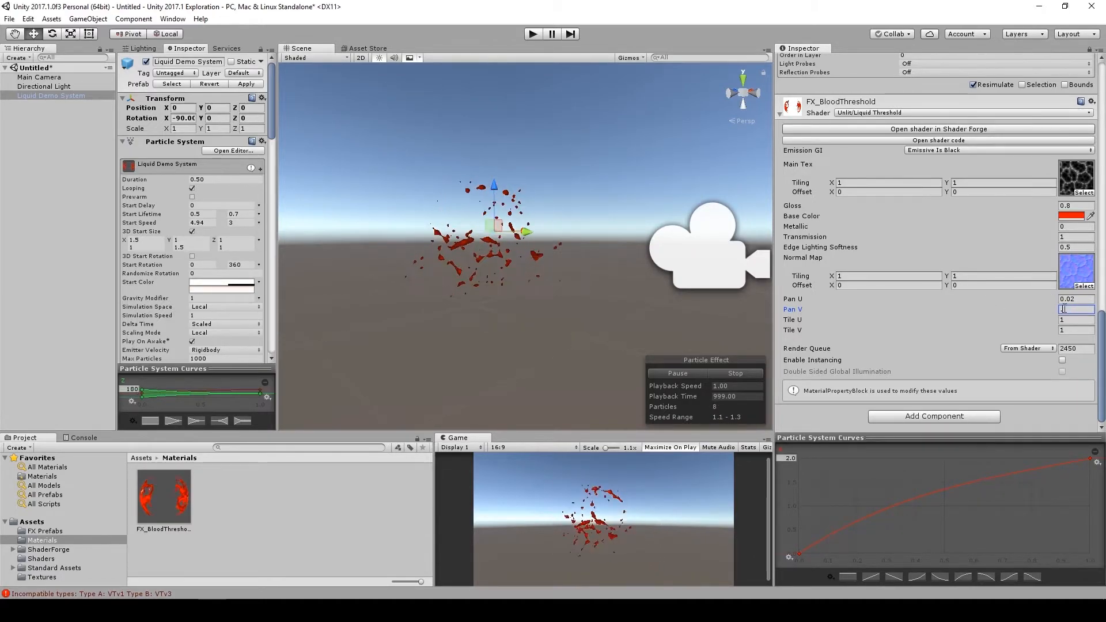
pyautogui.write('0.052')
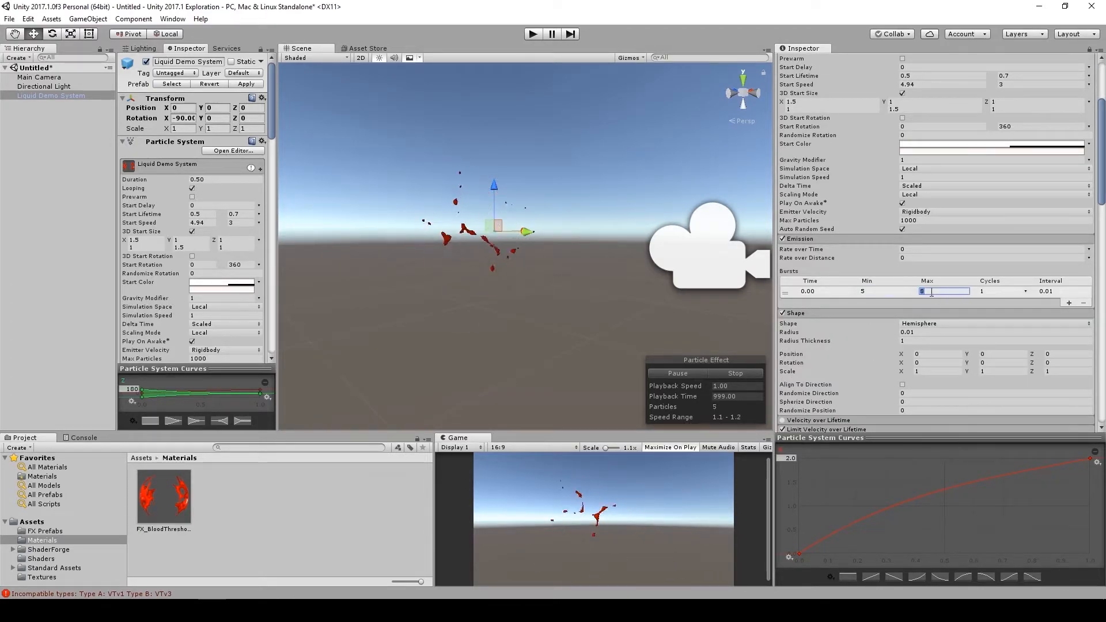
# Set the particle Start Color to grey A3A3A3 in the colour picker
pyautogui.click(990, 149)
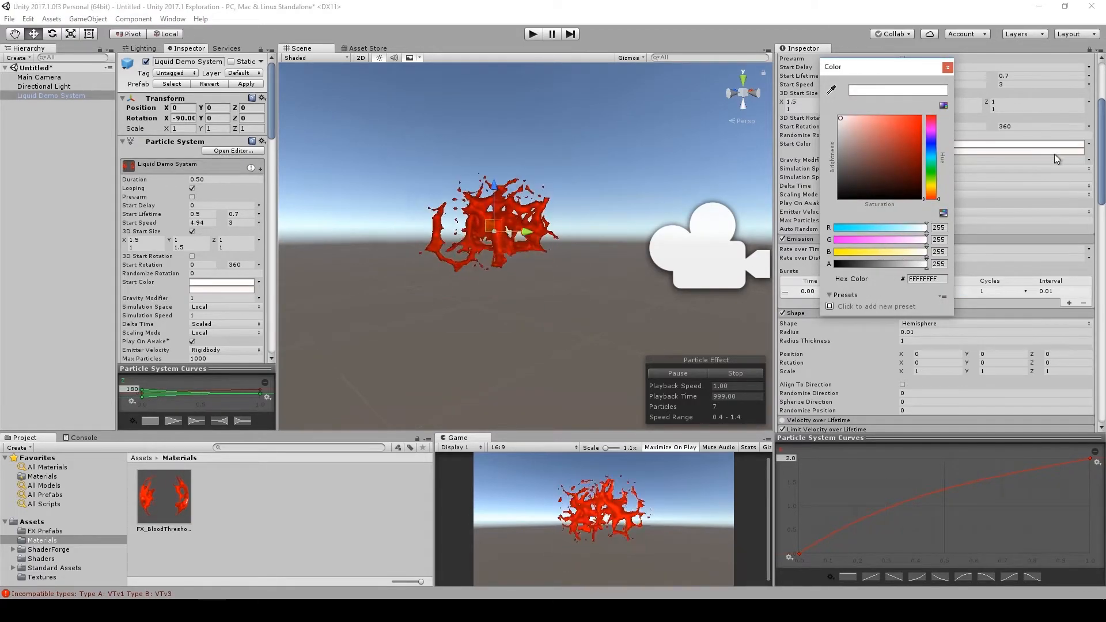
pyautogui.click(947, 66)
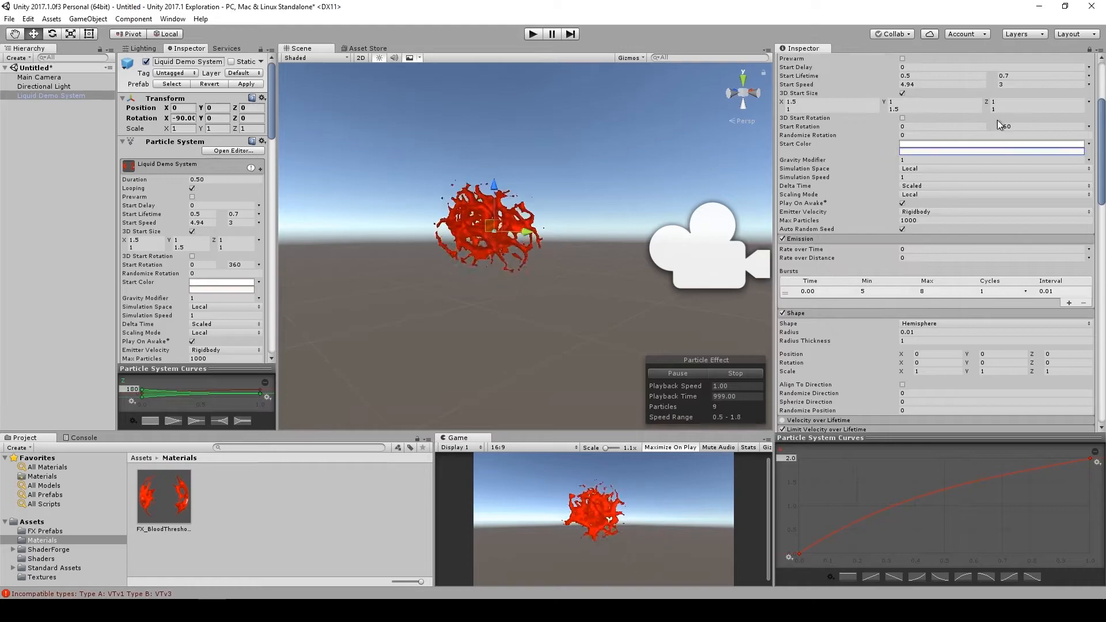
pyautogui.click(990, 144)
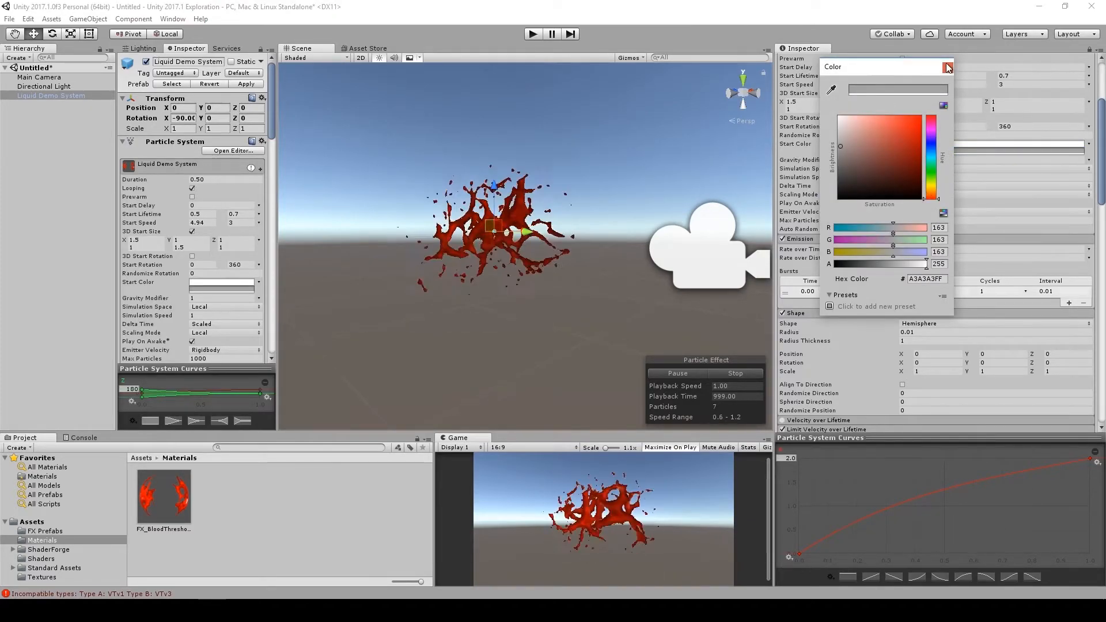
pyautogui.click(949, 66)
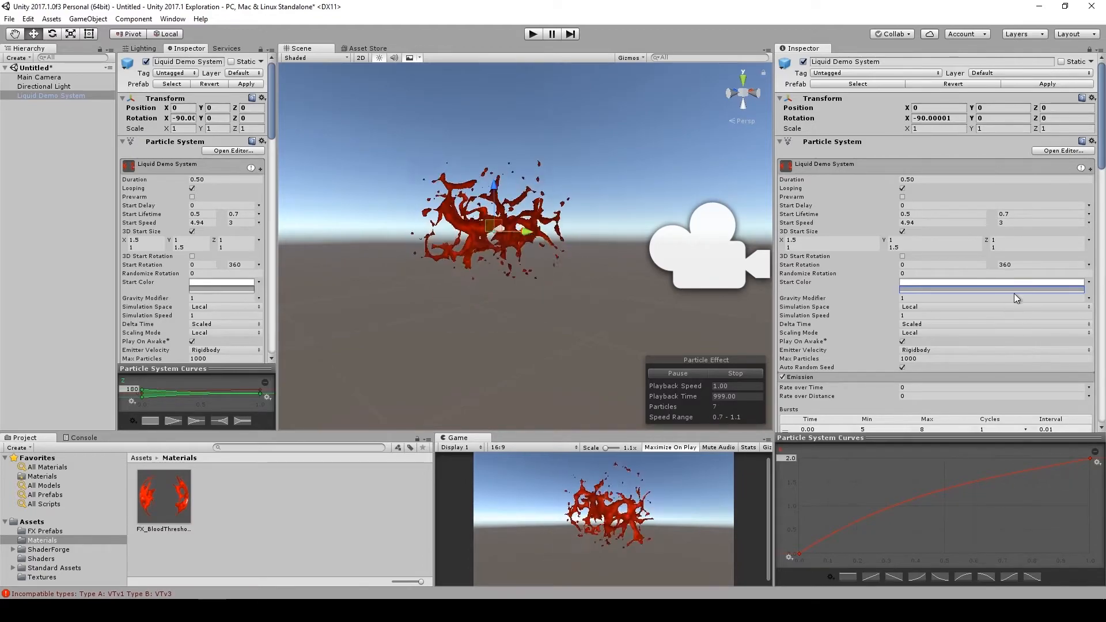
# Lower the grey Start Color's alpha to 120
pyautogui.click(990, 282)
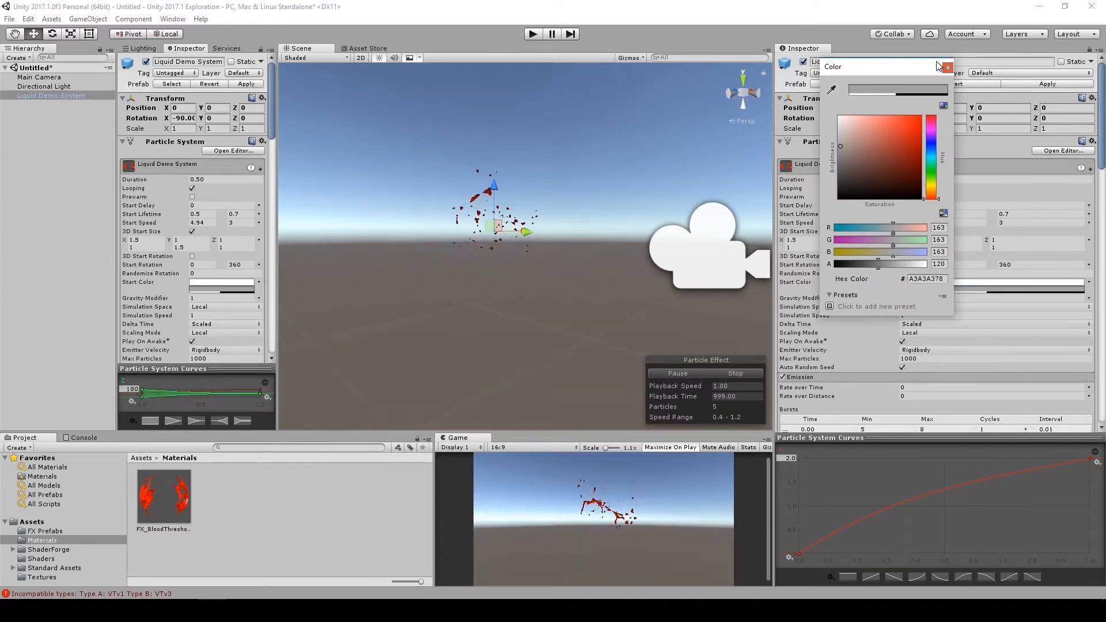
pyautogui.click(947, 66)
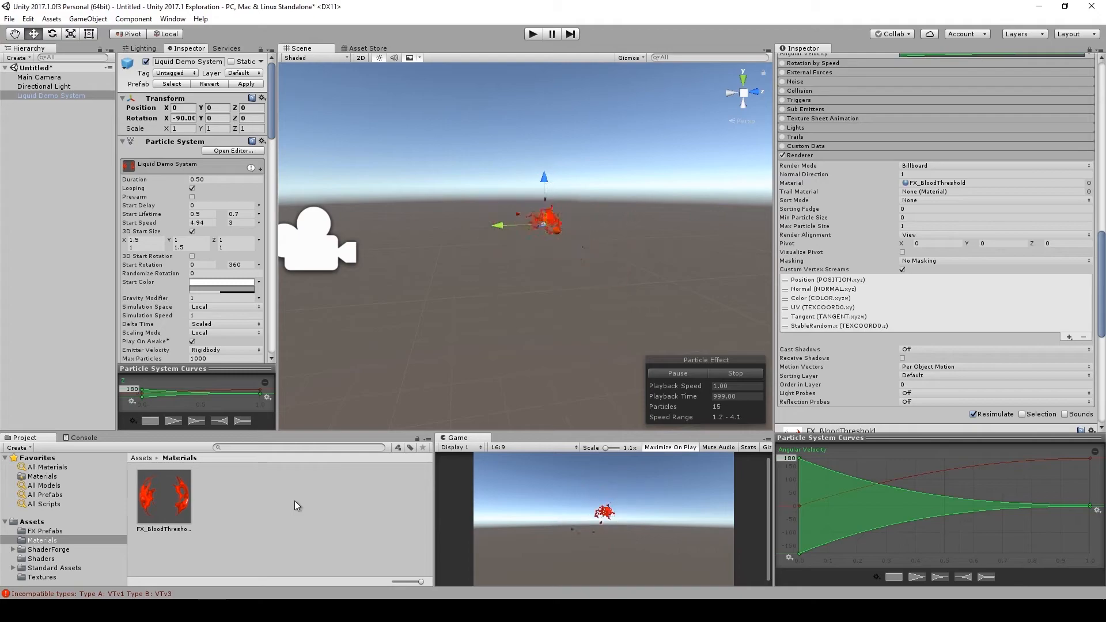
# Select FX_BloodThreshold and open its Liquid Threshold shader in Shader Forge
pyautogui.click(163, 495)
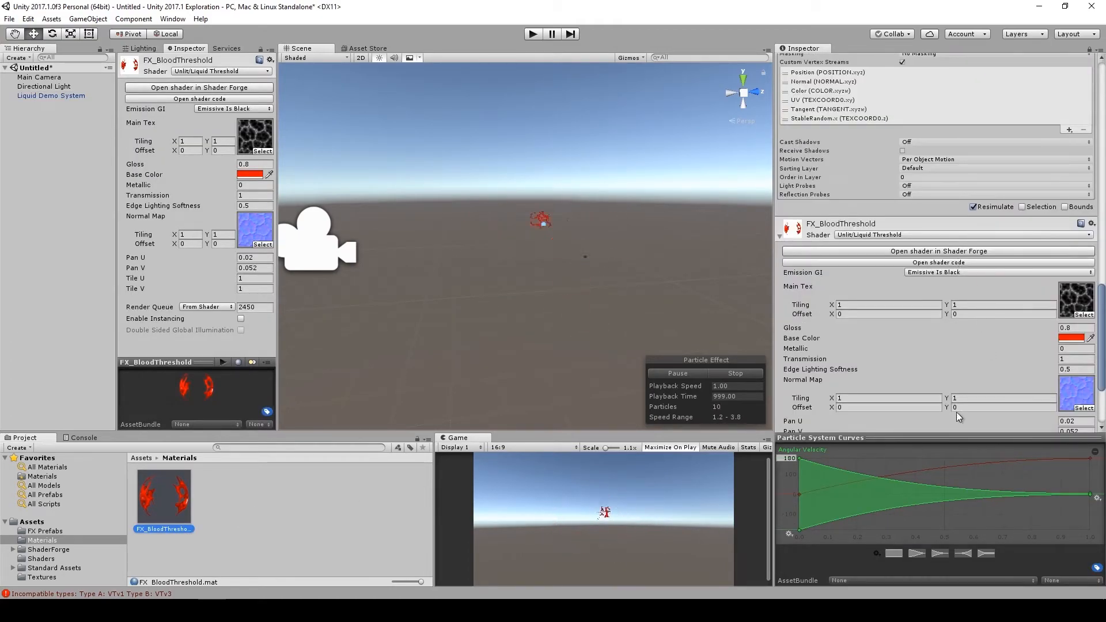
pyautogui.click(198, 87)
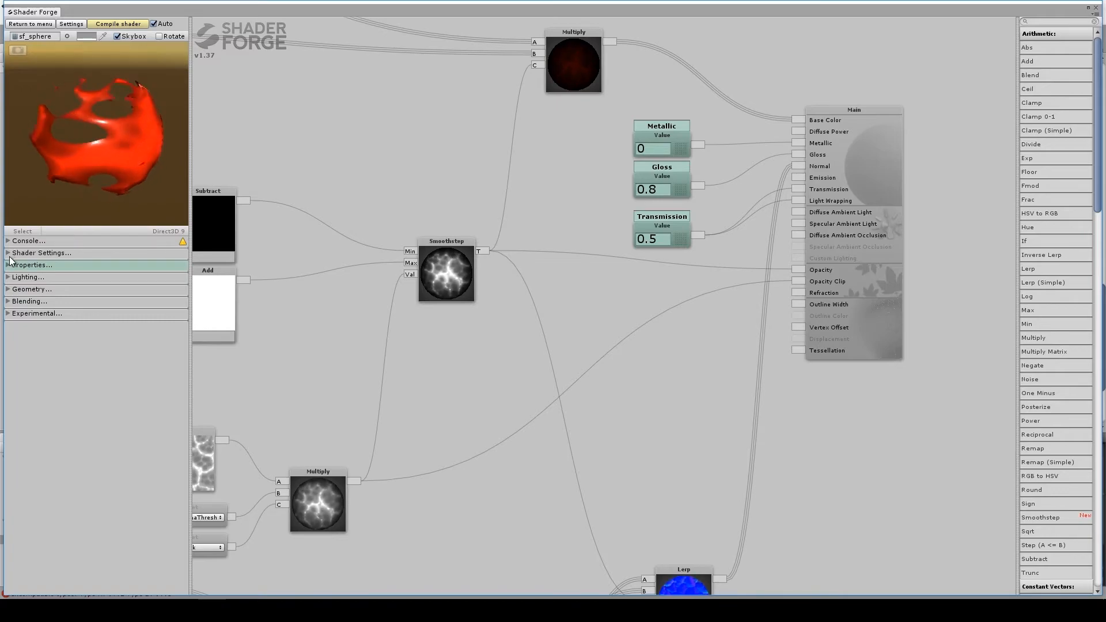
# Switch the Liquid Threshold shader's Blend Mode from Opaque to Alpha Blended
pyautogui.click(41, 252)
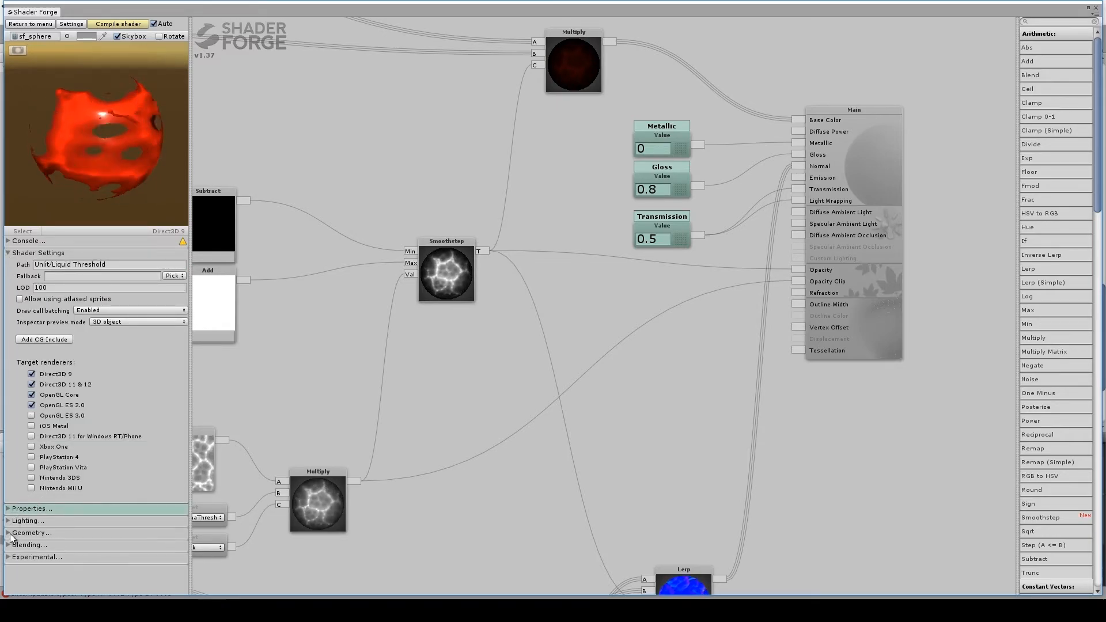
pyautogui.click(116, 384)
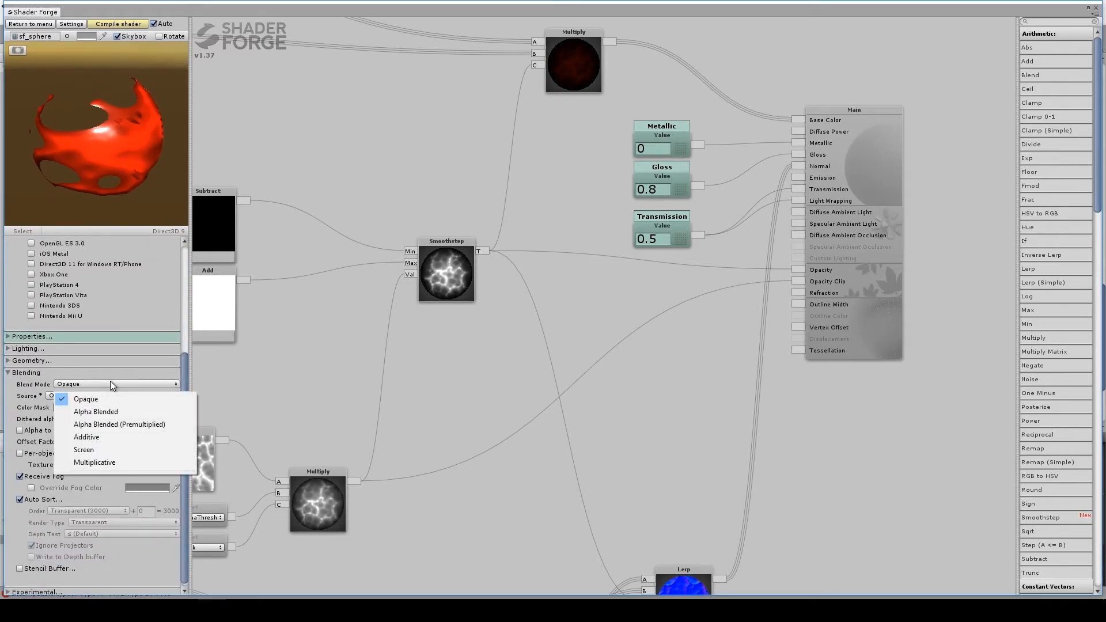
pyautogui.click(95, 411)
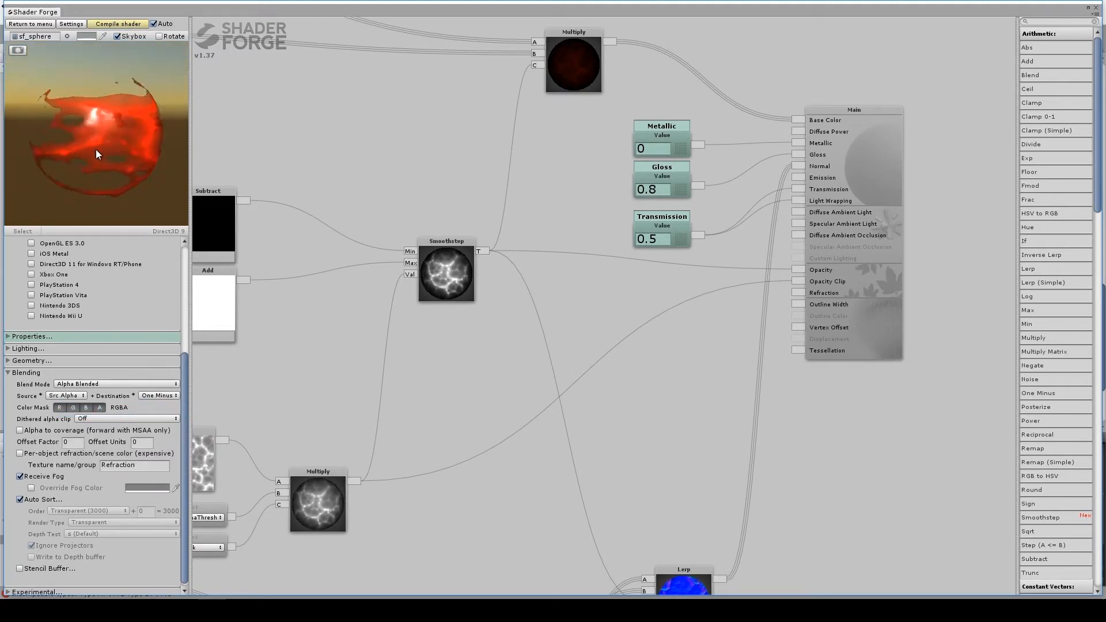
pyautogui.click(117, 23)
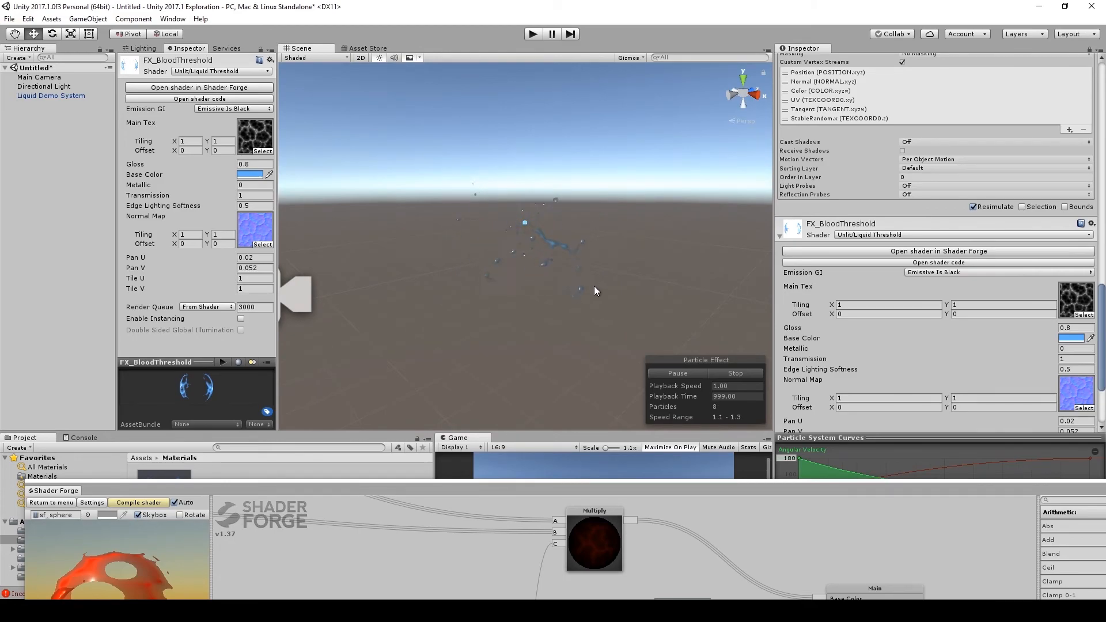
# Set the FX_BloodThreshold material's Base Color to light blue 65B3FF
pyautogui.click(1069, 337)
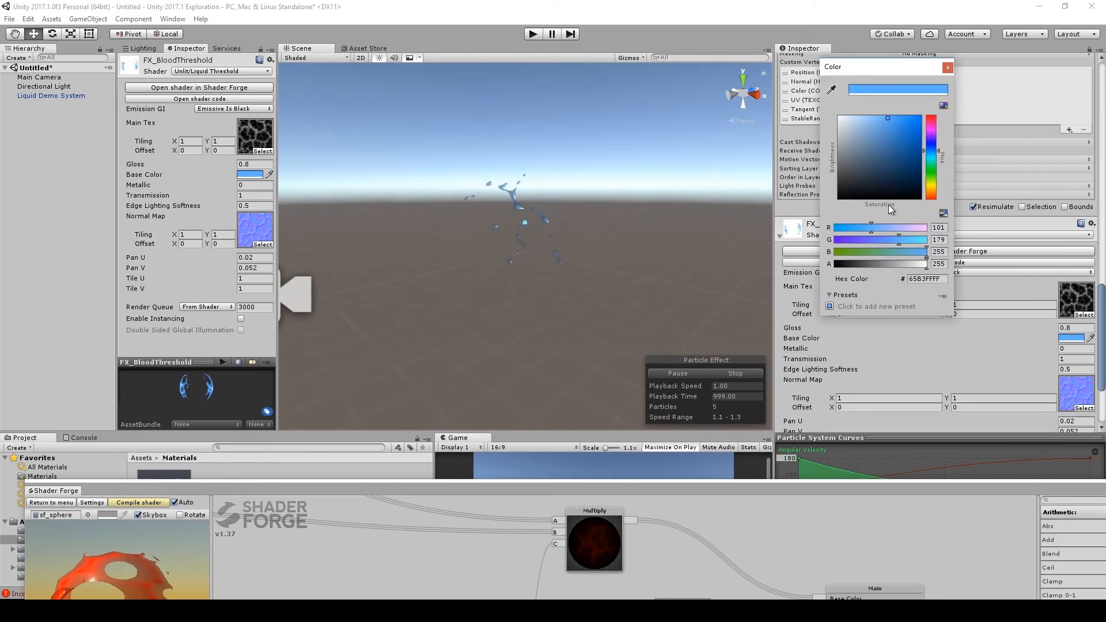